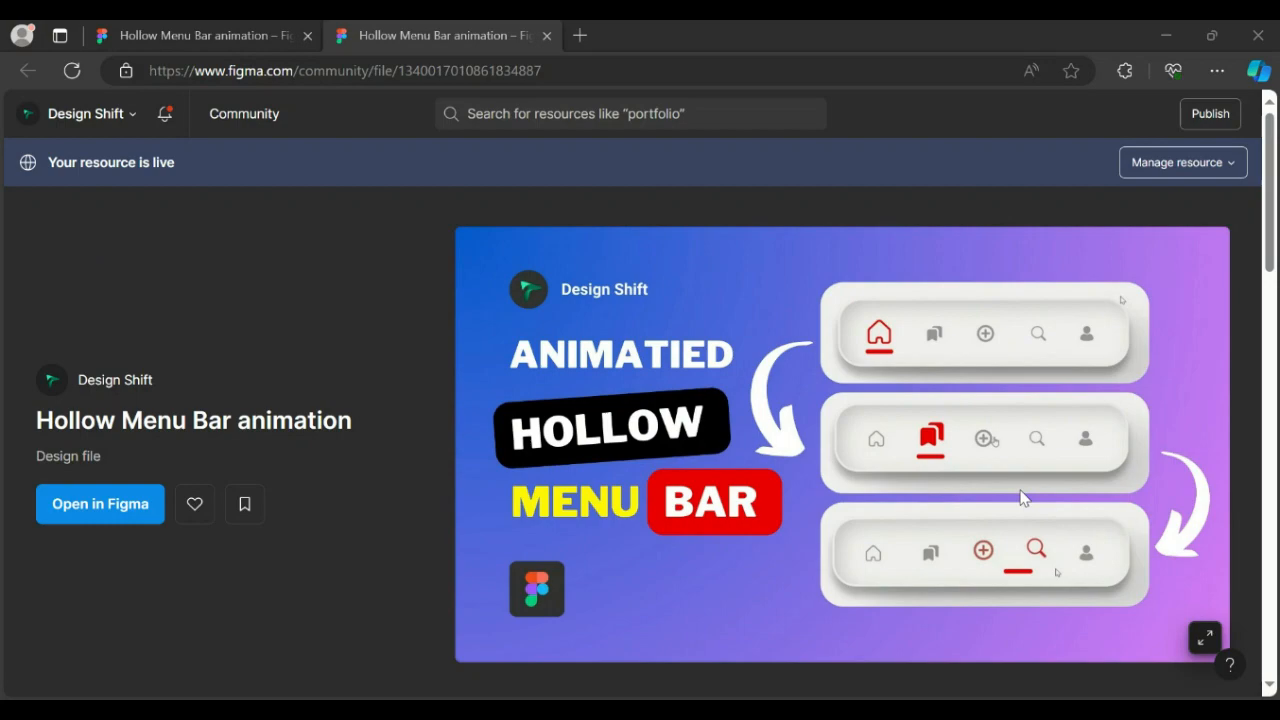
Scroll the Hollow Menu Bar animation Community page down to its Final prototype preview
{"action": "scroll", "scroll_direction": "down", "scroll_amount": 3}
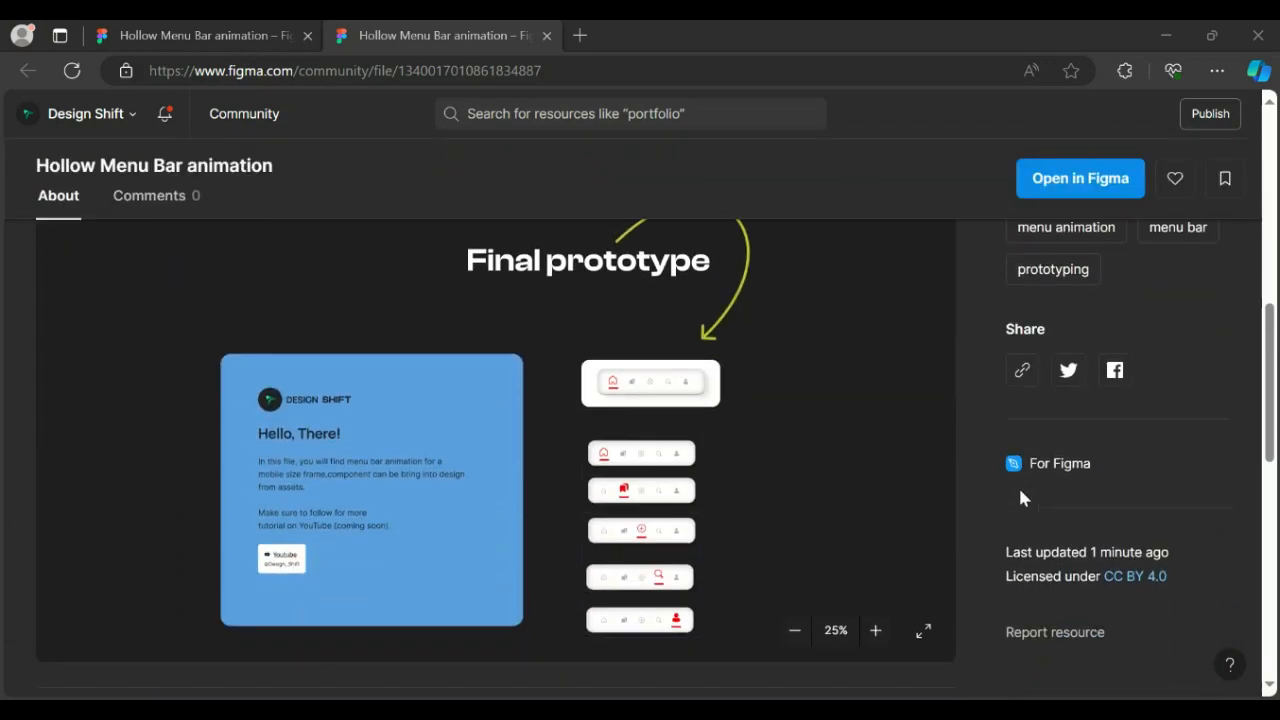
{"action": "left_click", "coordinate": [1080, 178]}
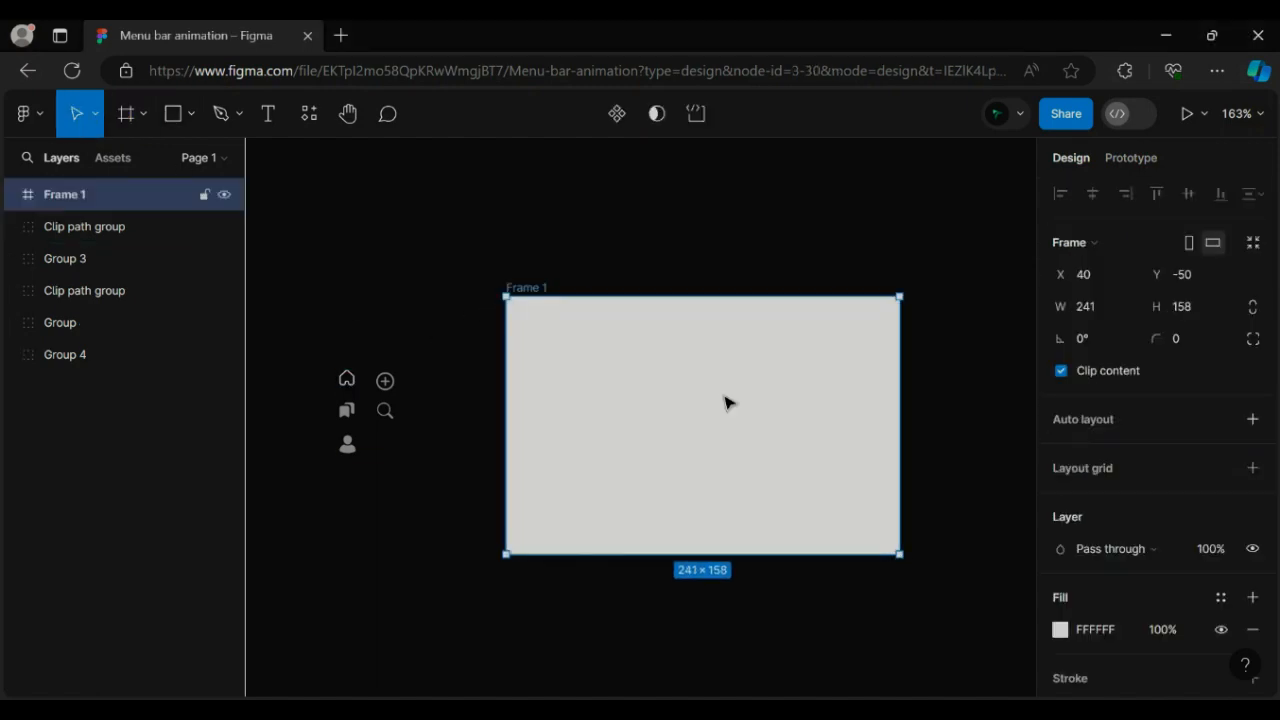
Draw a 146×35 FFFFFF rectangle with corner radius 11 inside Frame 1
{"action": "left_click_drag", "start_coordinate": [585, 350], "coordinate": [825, 410]}
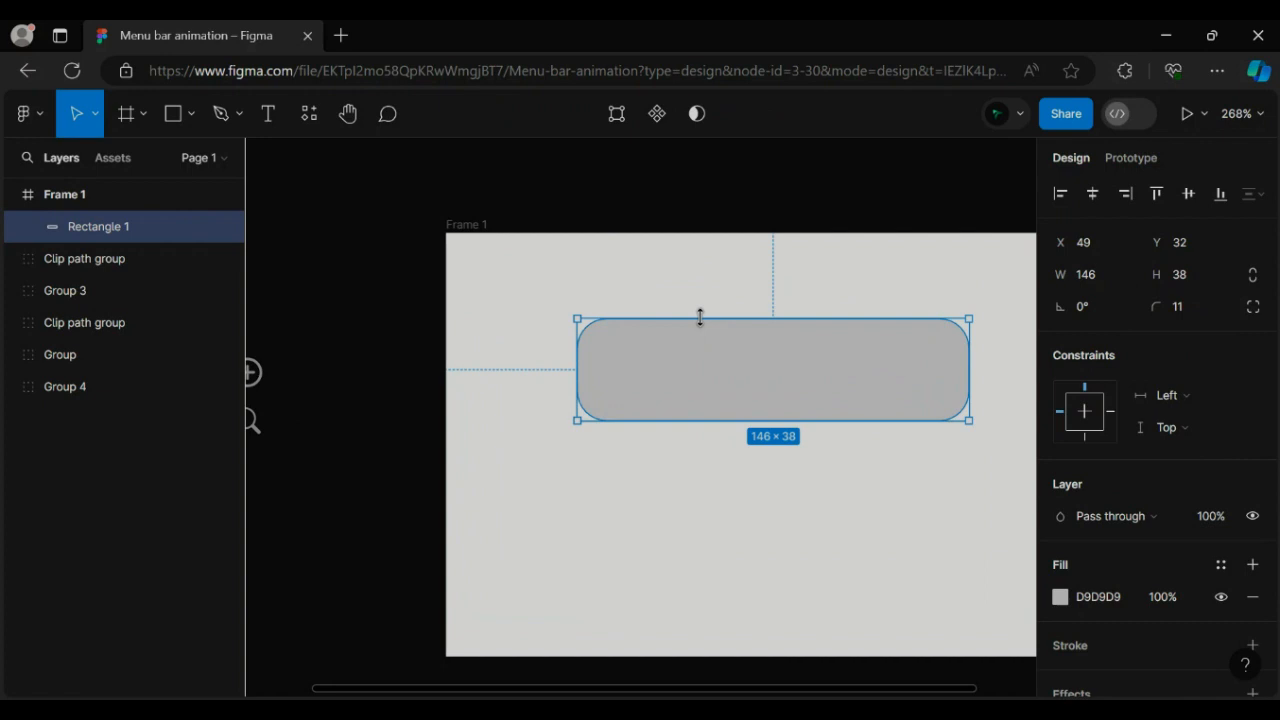
{"action": "left_click", "coordinate": [1060, 597]}
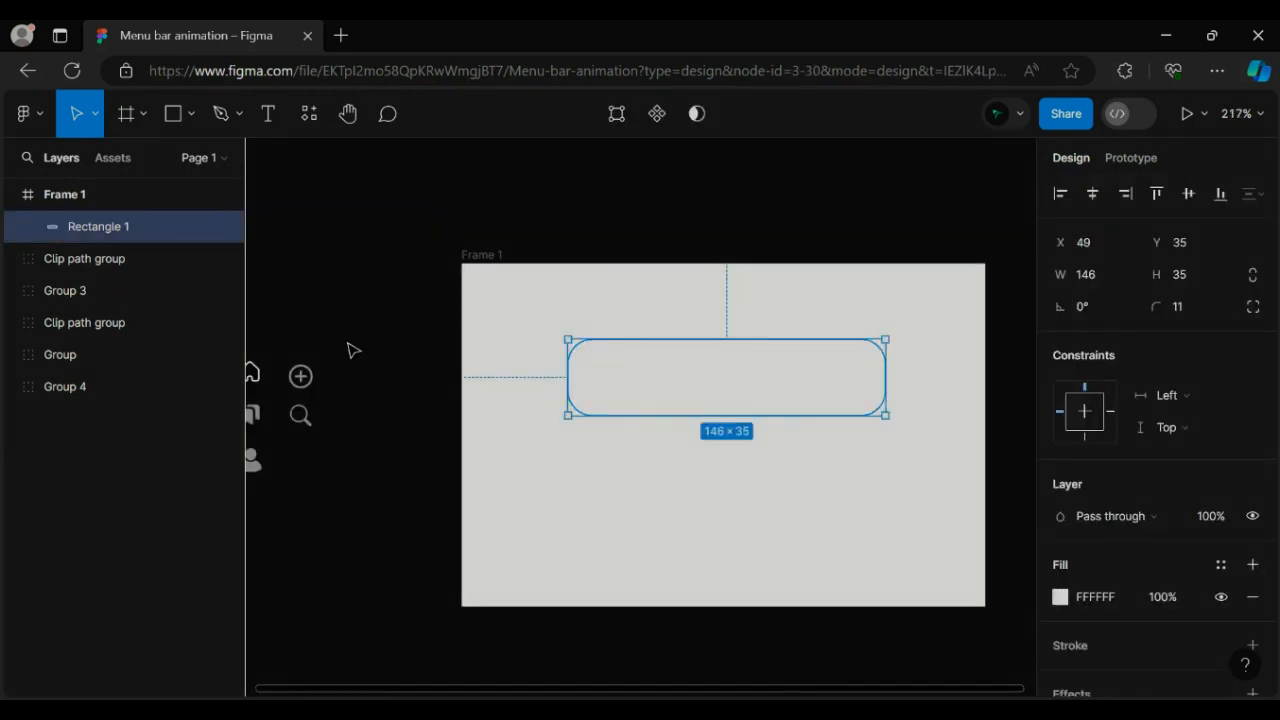
{"action": "right_click", "coordinate": [350, 350]}
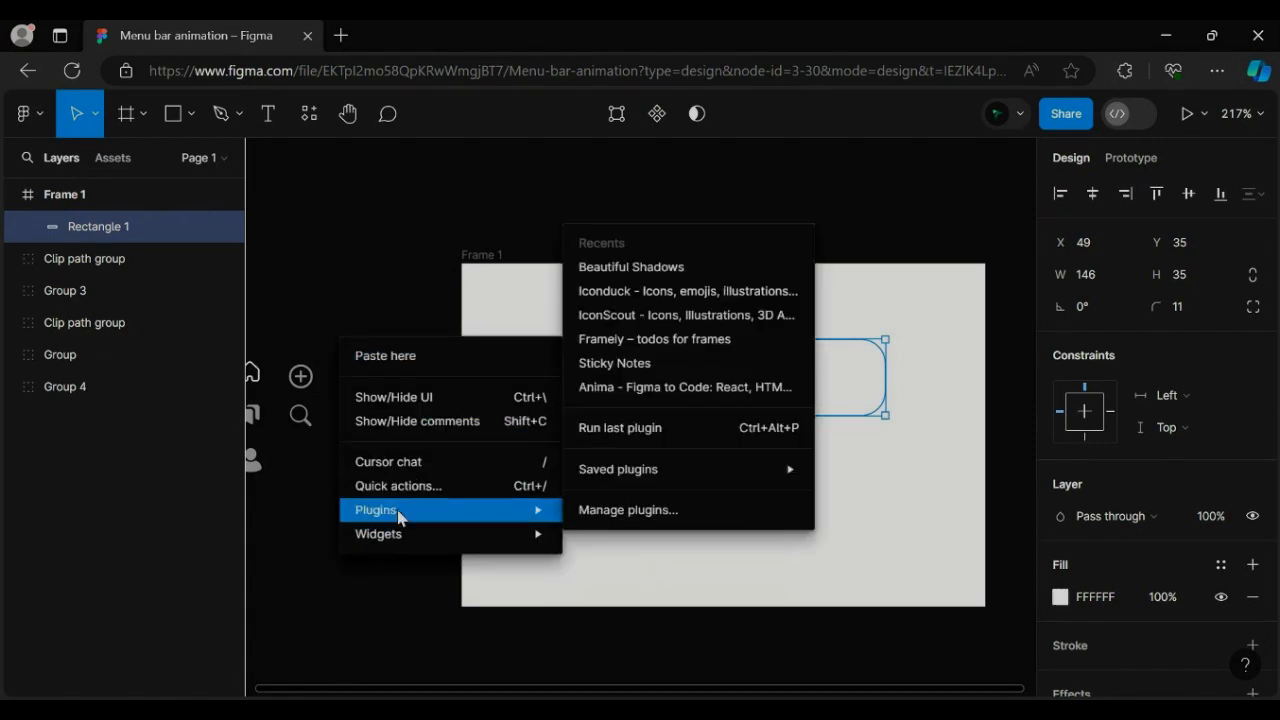
Apply a five-layer Beautiful Shadows drop shadow lit from the upper left
{"action": "left_click", "coordinate": [375, 510]}
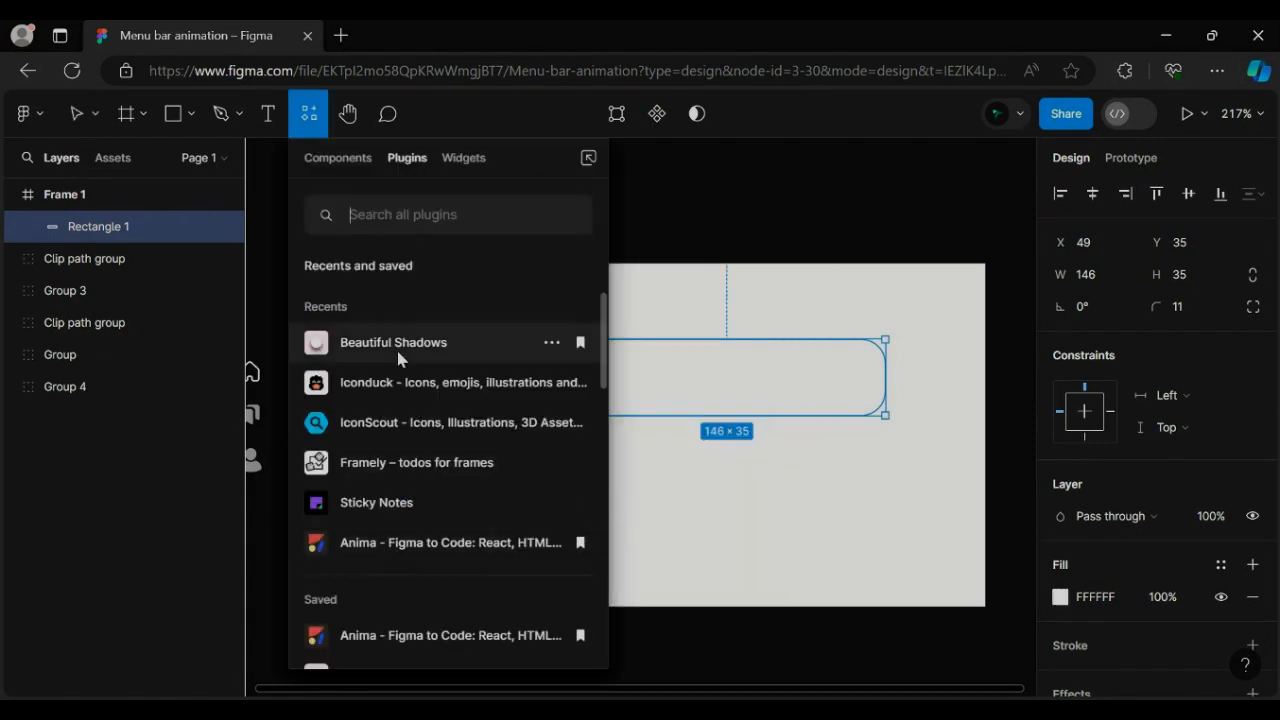
{"action": "type", "text": "beau"}
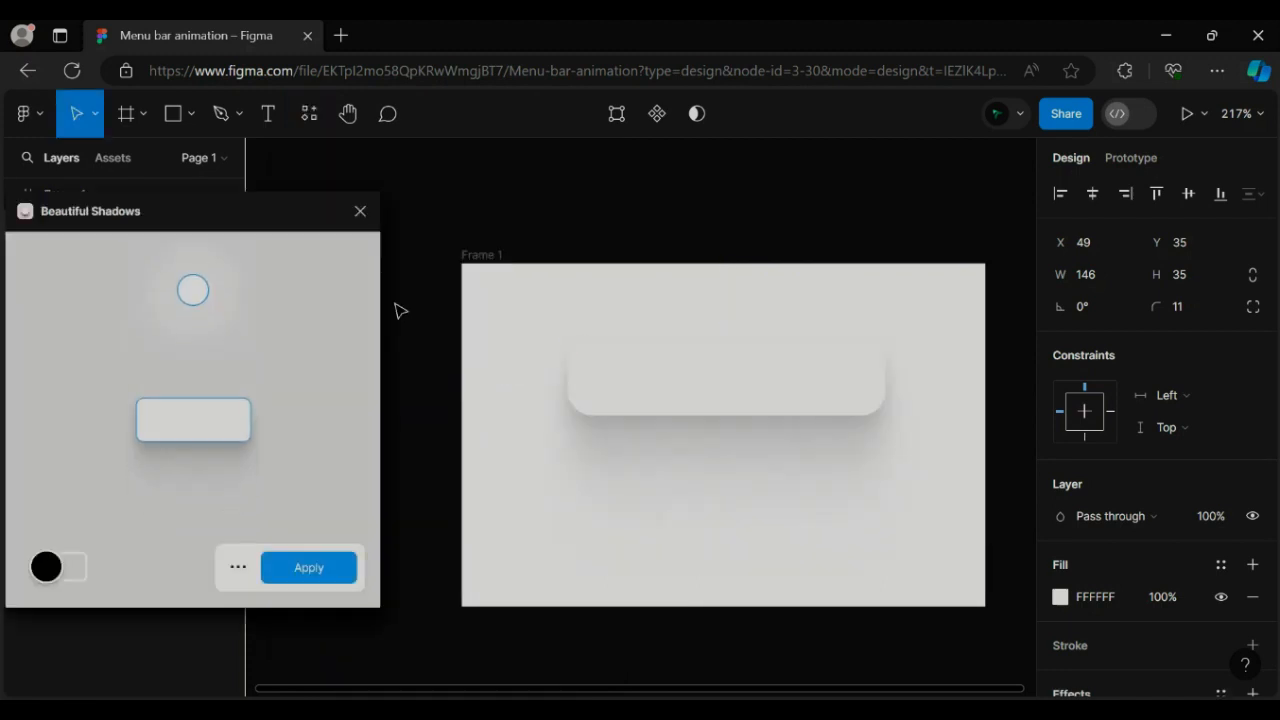
{"action": "left_click_drag", "start_coordinate": [193, 289], "coordinate": [98, 298]}
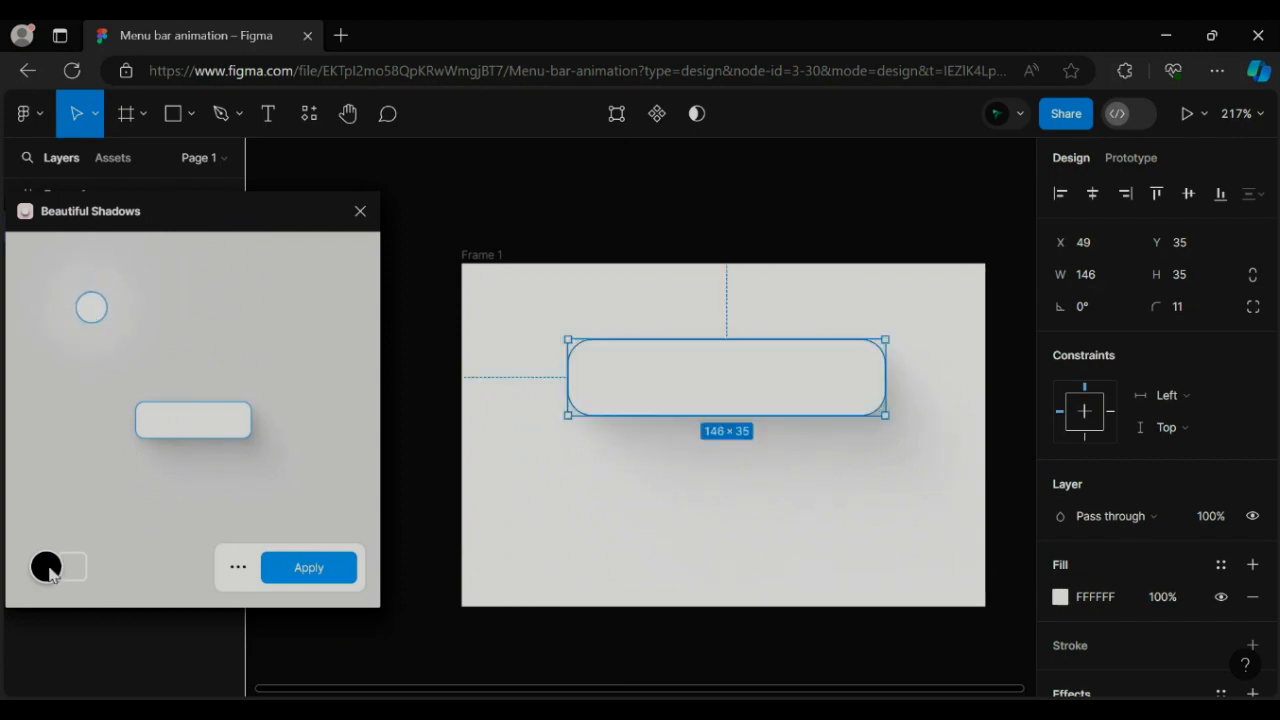
{"action": "left_click", "coordinate": [45, 567]}
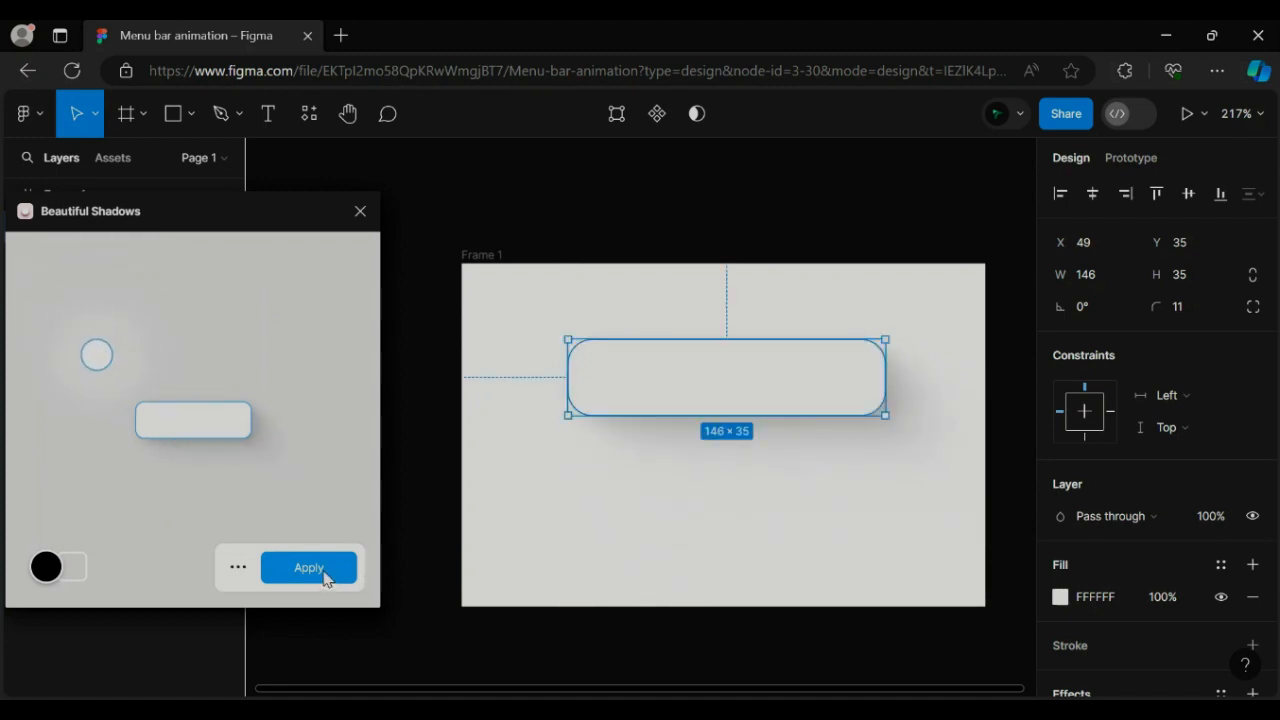
{"action": "left_click", "coordinate": [308, 567]}
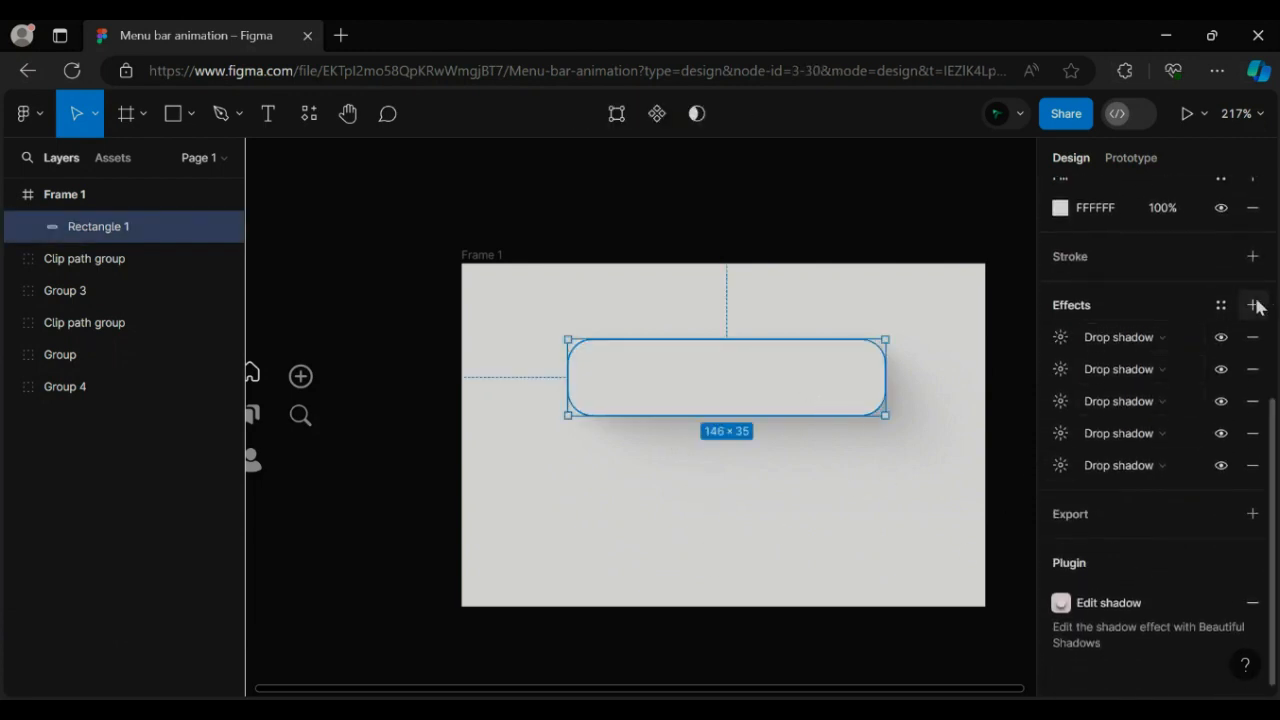
Add an inner shadow and a 55% opacity linear gradient stroke to the bar
{"action": "left_click", "coordinate": [1251, 305]}
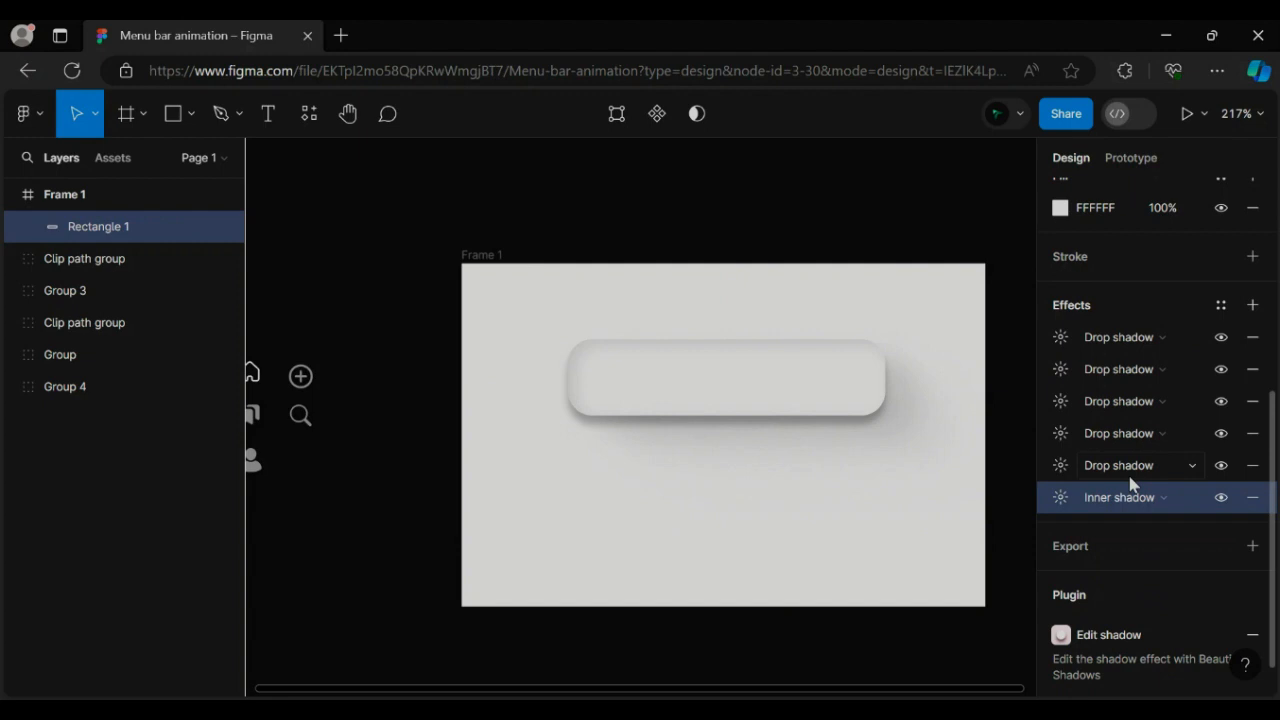
{"action": "left_click", "coordinate": [1059, 497]}
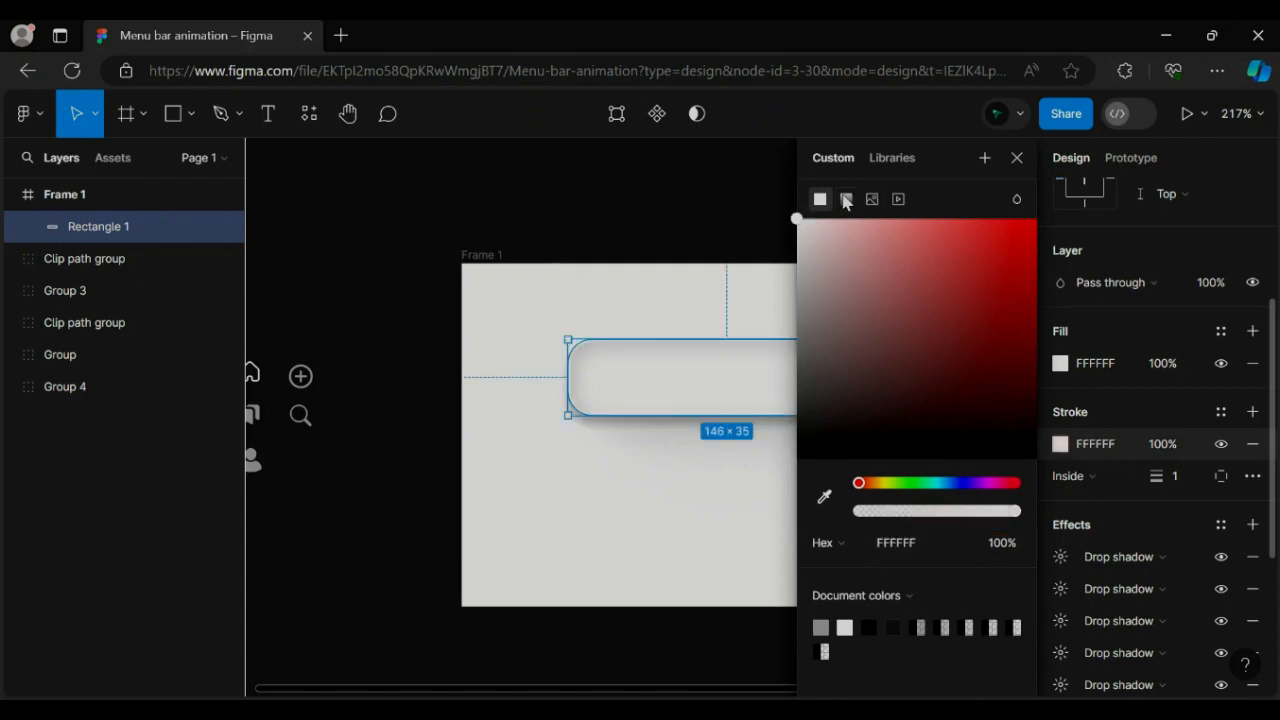
{"action": "left_click", "coordinate": [846, 199]}
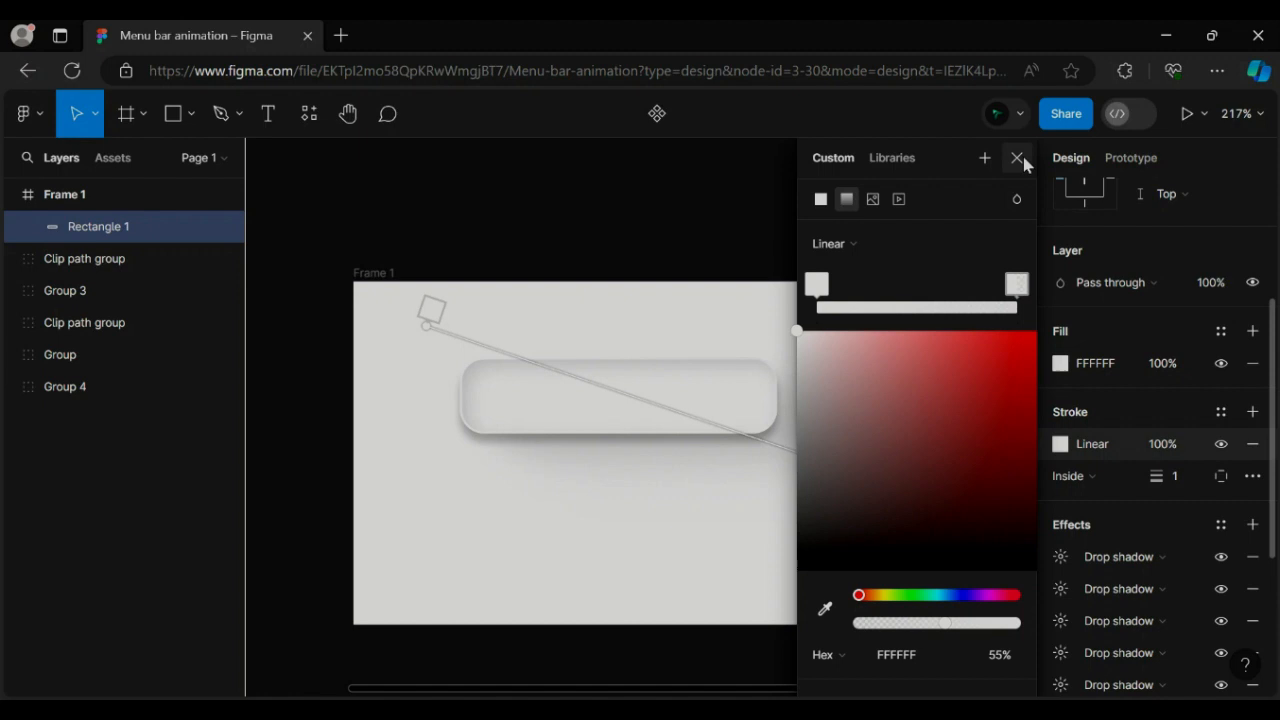
{"action": "left_click", "coordinate": [1015, 158]}
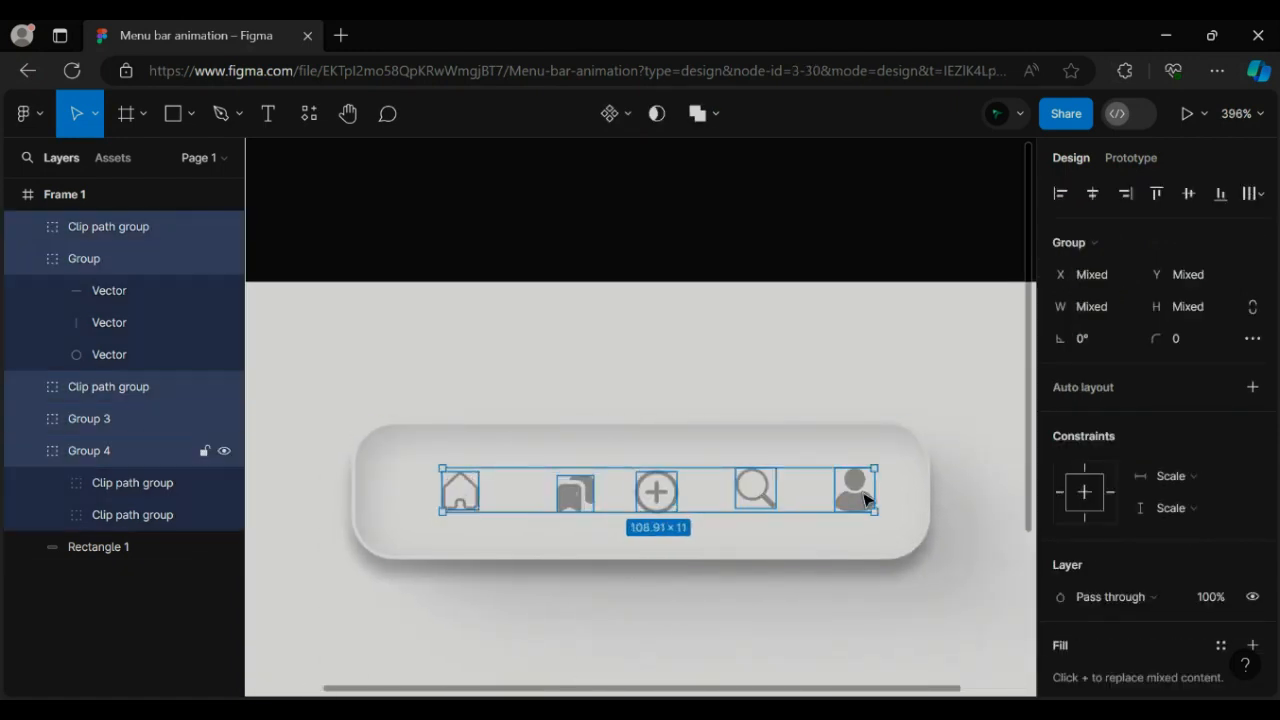
Distribute the home, bookmark, plus, search and profile icons evenly across the bar
{"action": "left_click", "coordinate": [638, 586]}
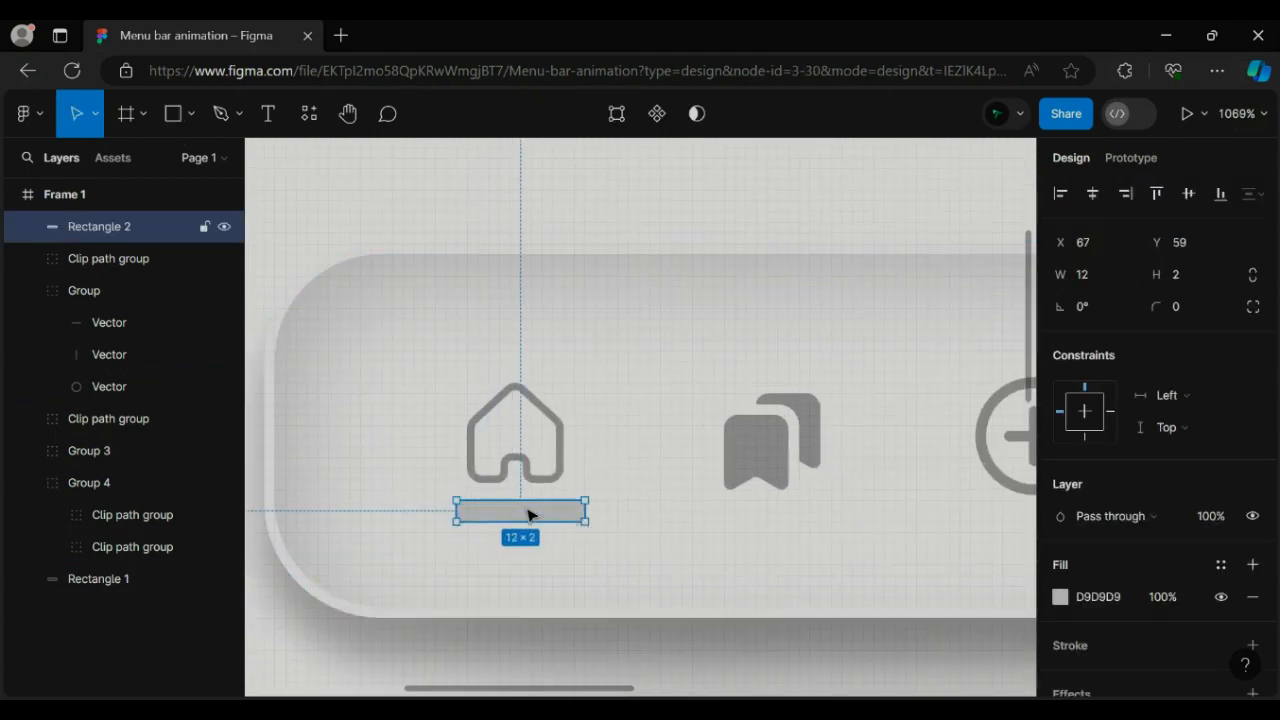
Place the rounded 12×2 indicator under the home icon and shrink the icon above it
{"action": "left_click_drag", "start_coordinate": [453, 511], "coordinate": [442, 511]}
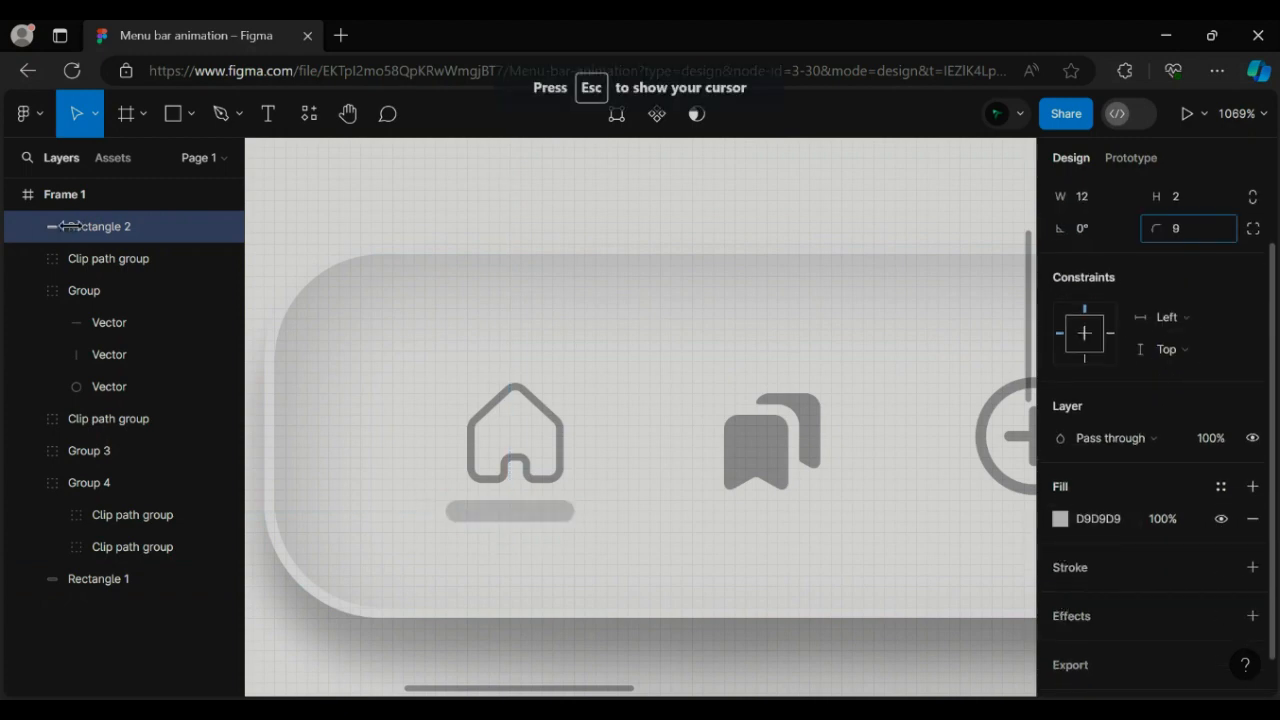
{"action": "left_click", "coordinate": [98, 579]}
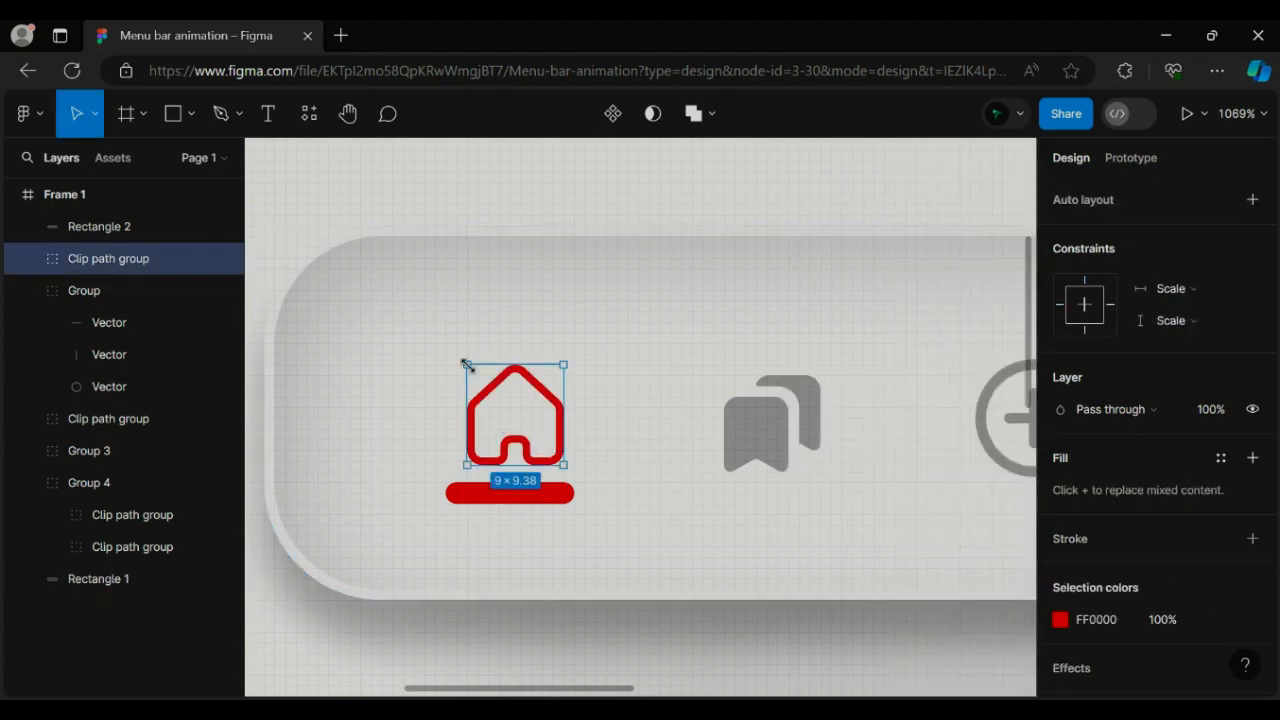
{"action": "left_click_drag", "start_coordinate": [465, 364], "coordinate": [452, 346]}
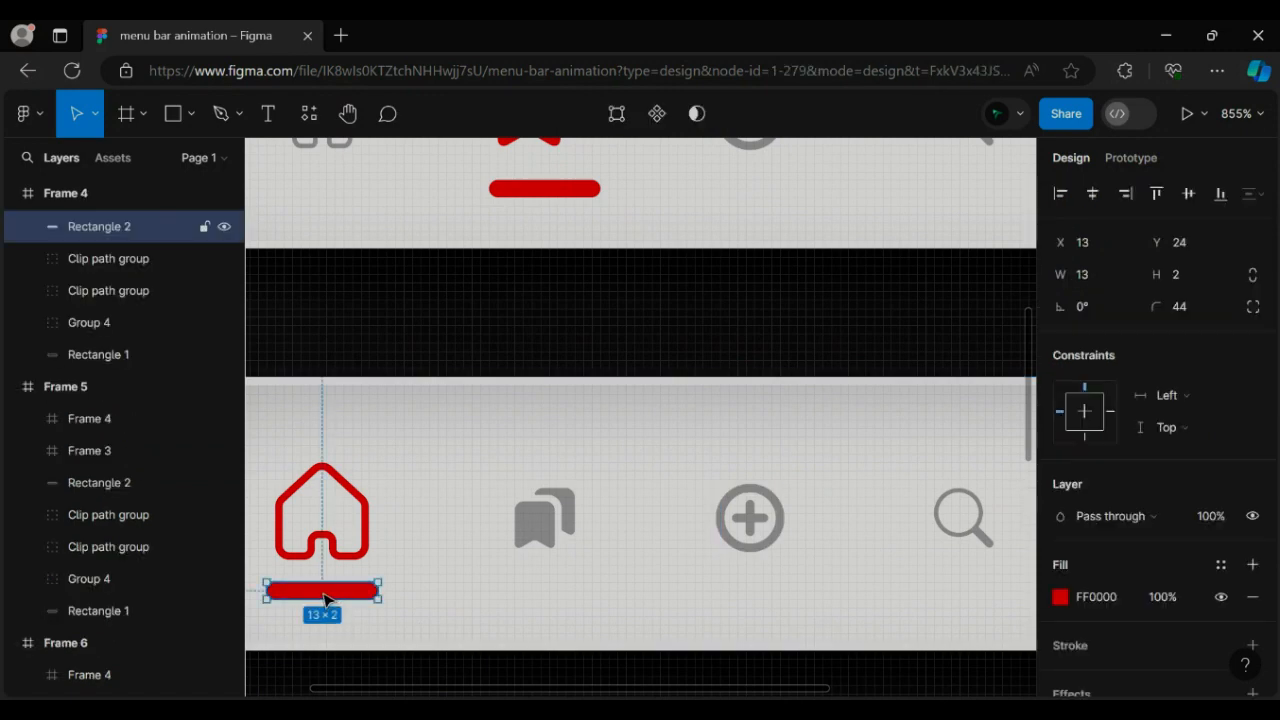
In each duplicate, recolour a different icon FF0000 and move the indicator beneath it
{"action": "left_click_drag", "start_coordinate": [322, 590], "coordinate": [757, 590]}
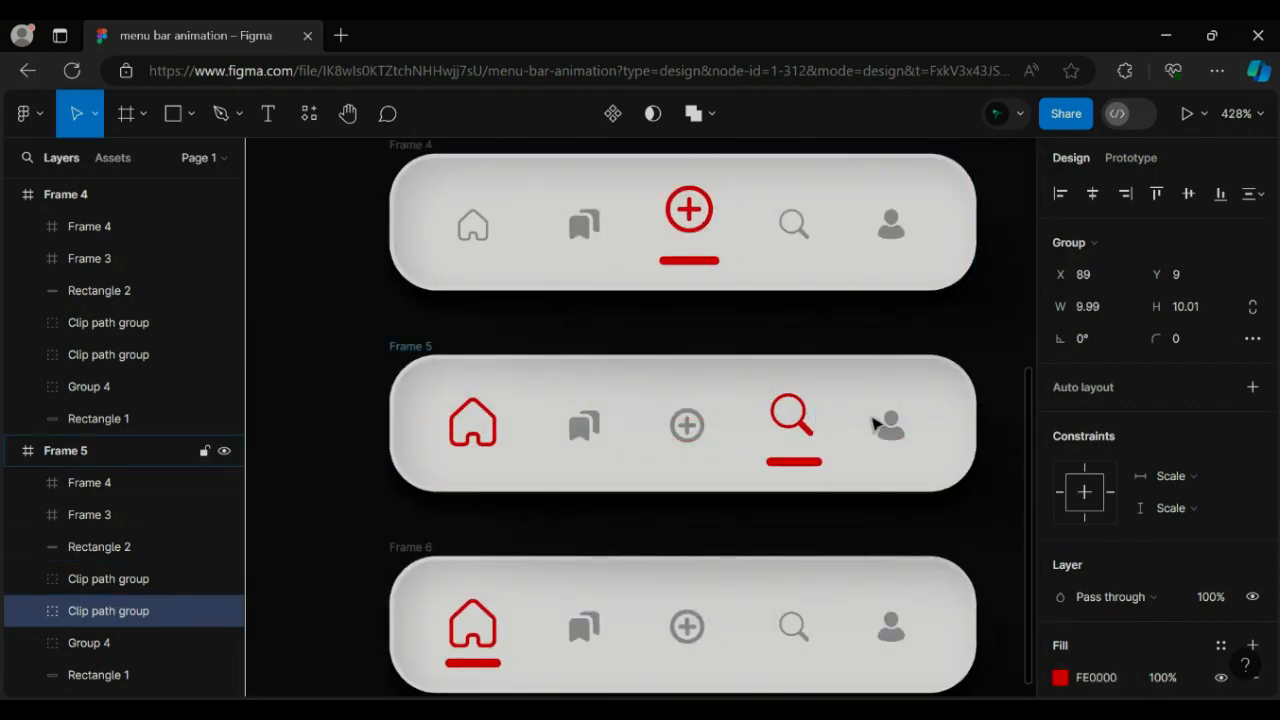
{"action": "left_click", "coordinate": [793, 425]}
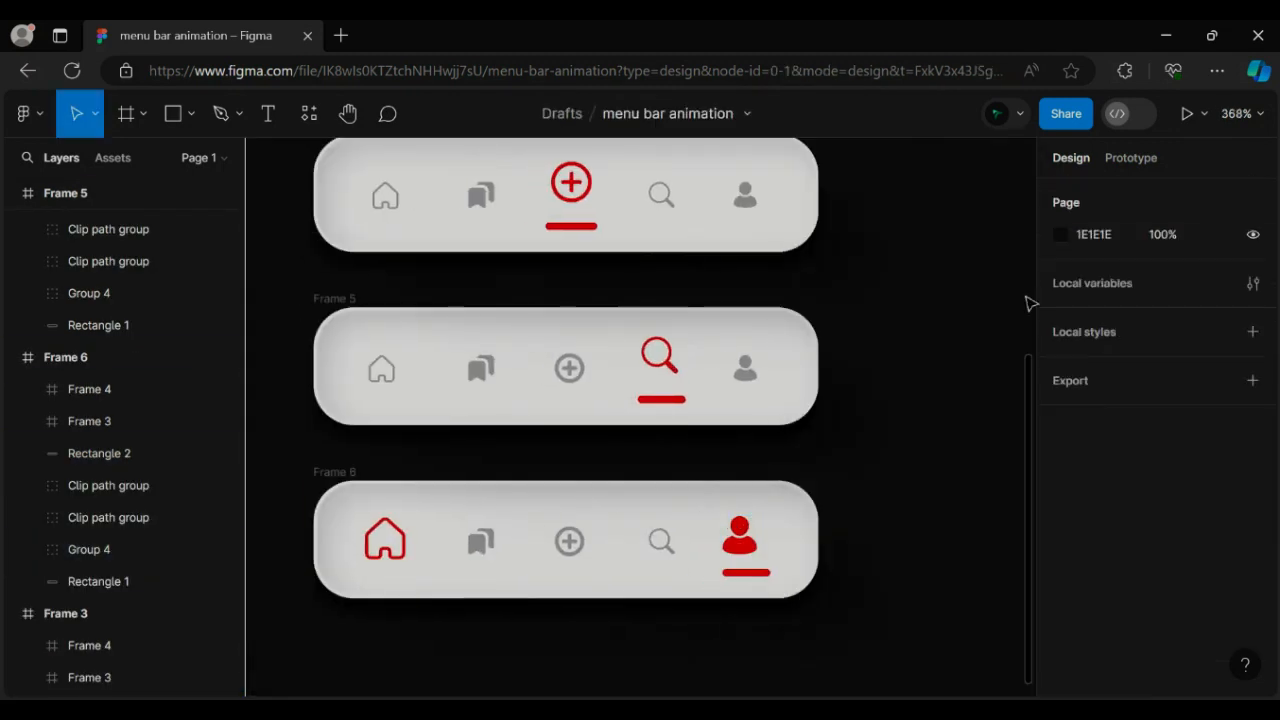
{"action": "left_click", "coordinate": [740, 541]}
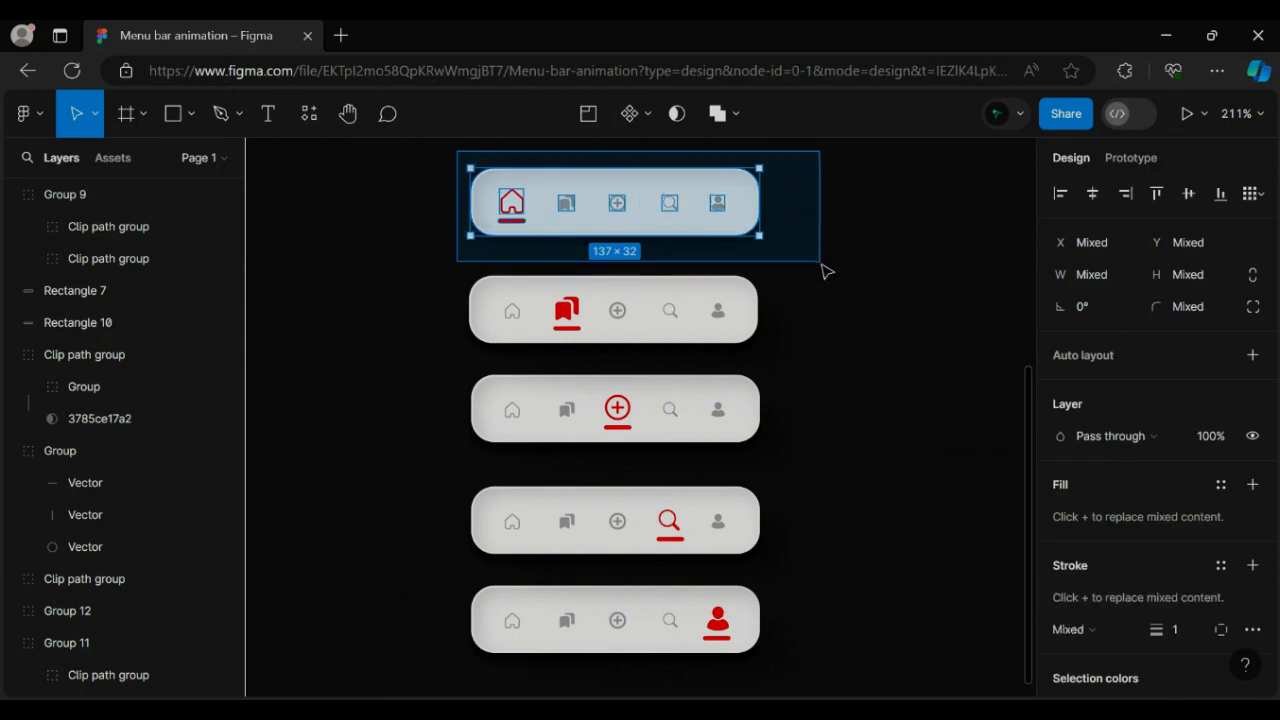
Wrap each menu bar variant with Frame selection, creating Frame 2 through Frame 6
{"action": "right_click", "coordinate": [614, 204]}
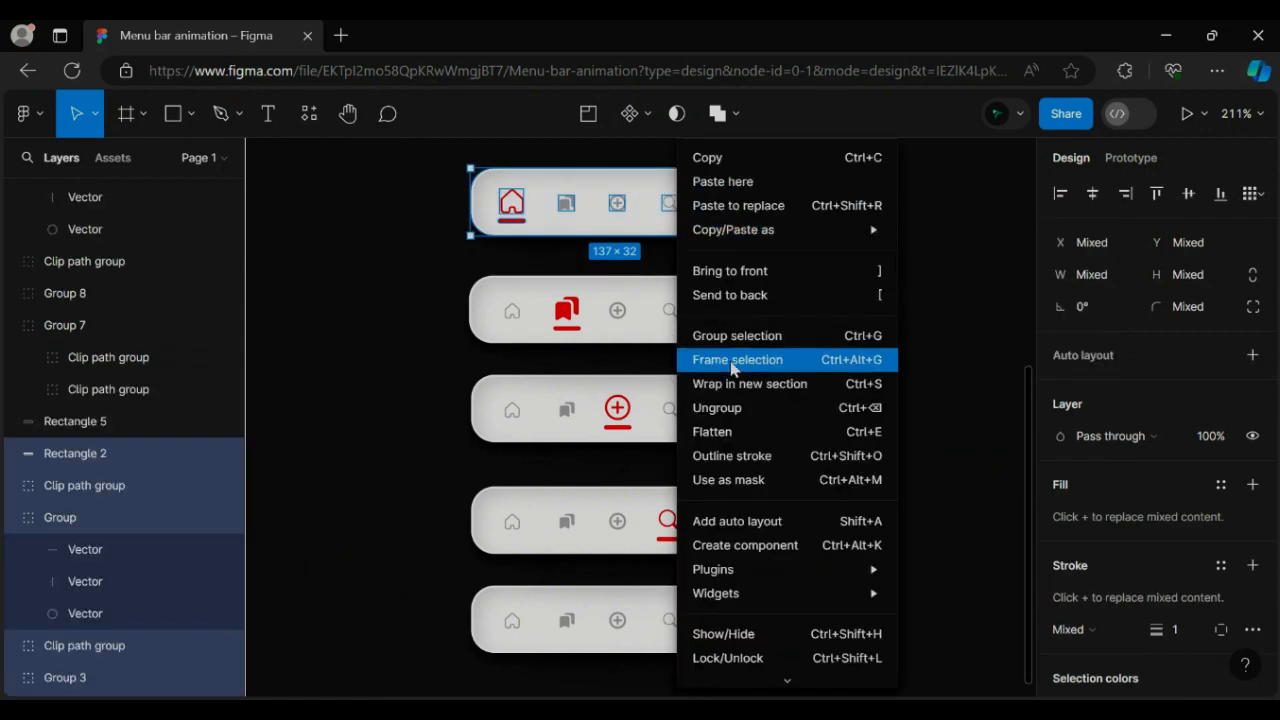
{"action": "left_click", "coordinate": [737, 359]}
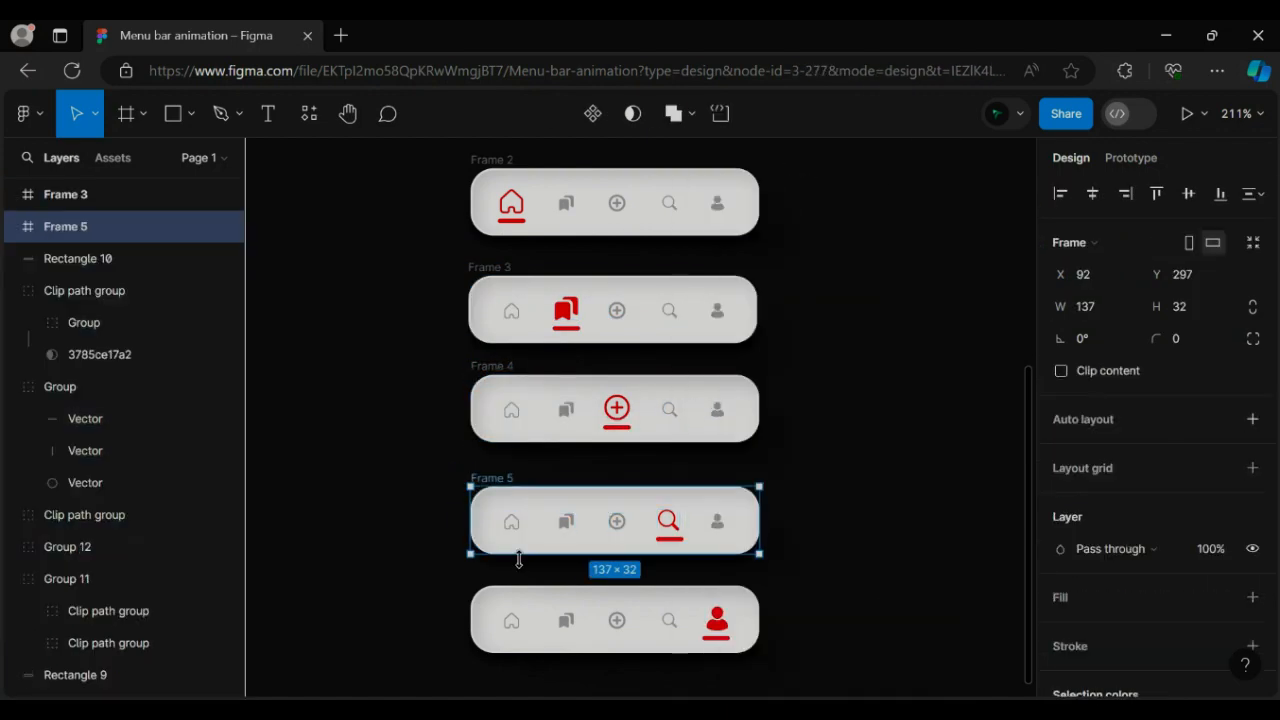
{"action": "left_click", "coordinate": [793, 376]}
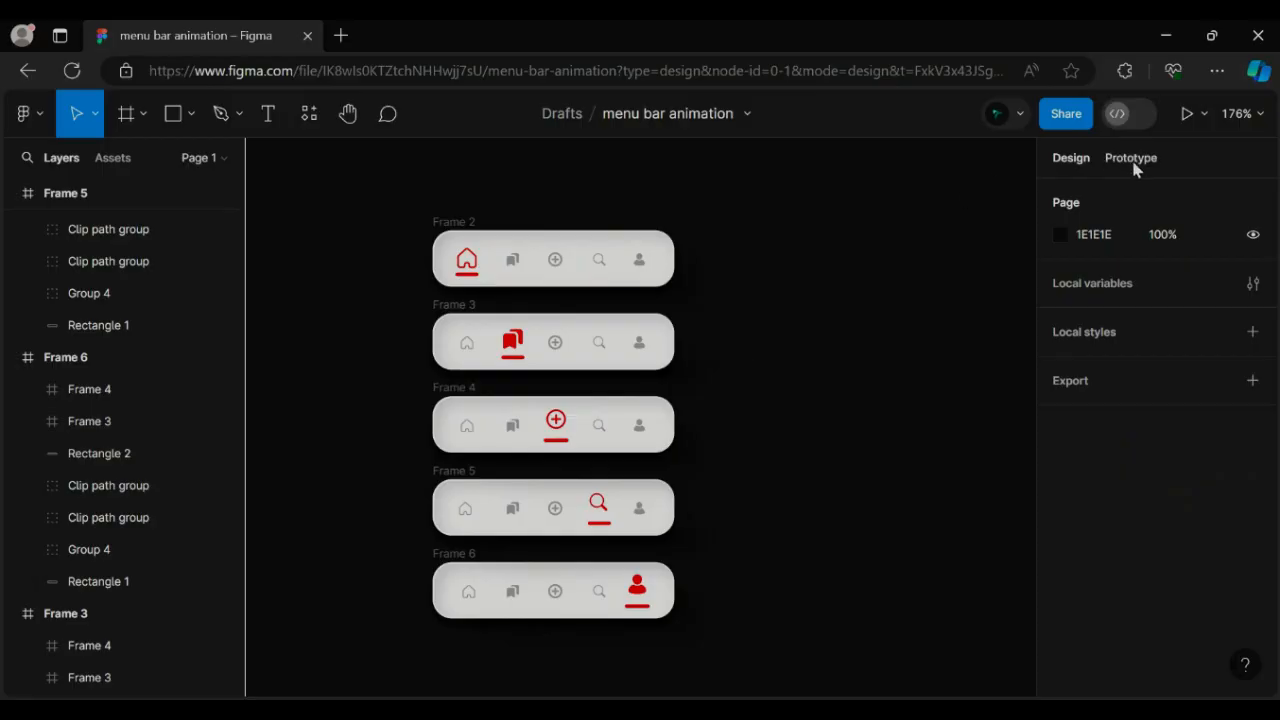
Link icons such as plus to their matching active frames with Smart animate connections
{"action": "left_click", "coordinate": [1130, 157]}
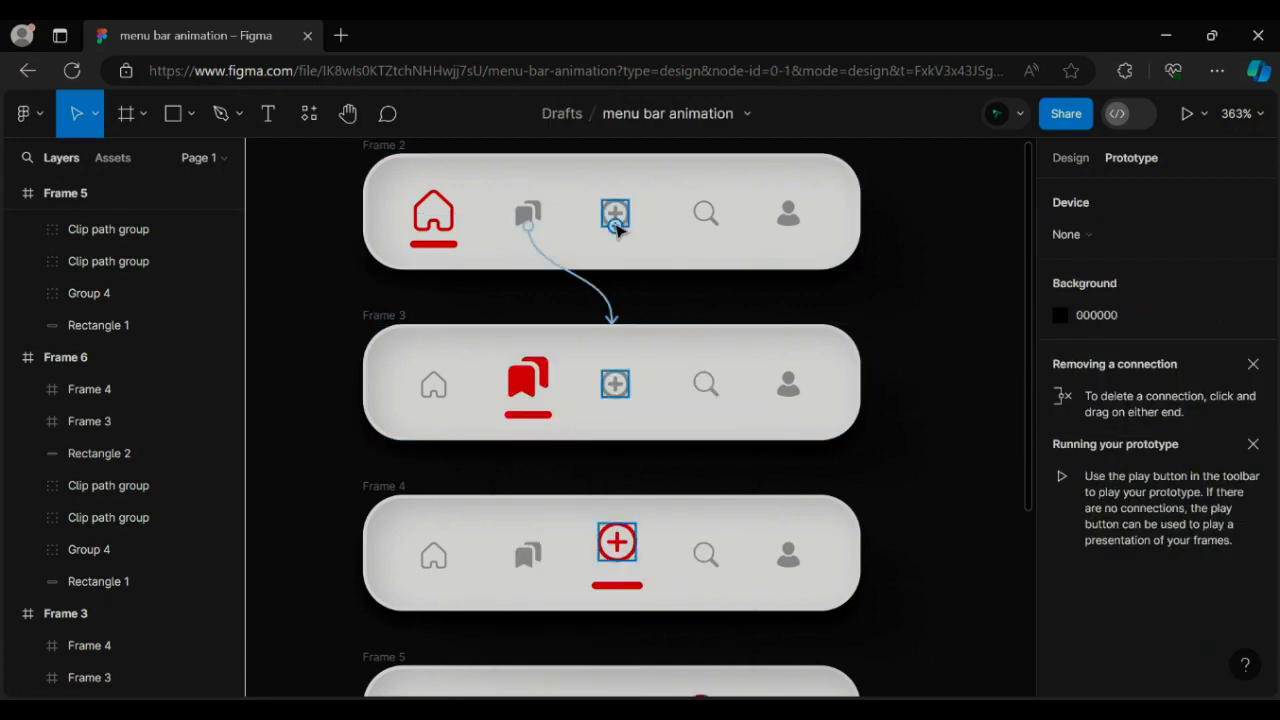
{"action": "left_click", "coordinate": [615, 212]}
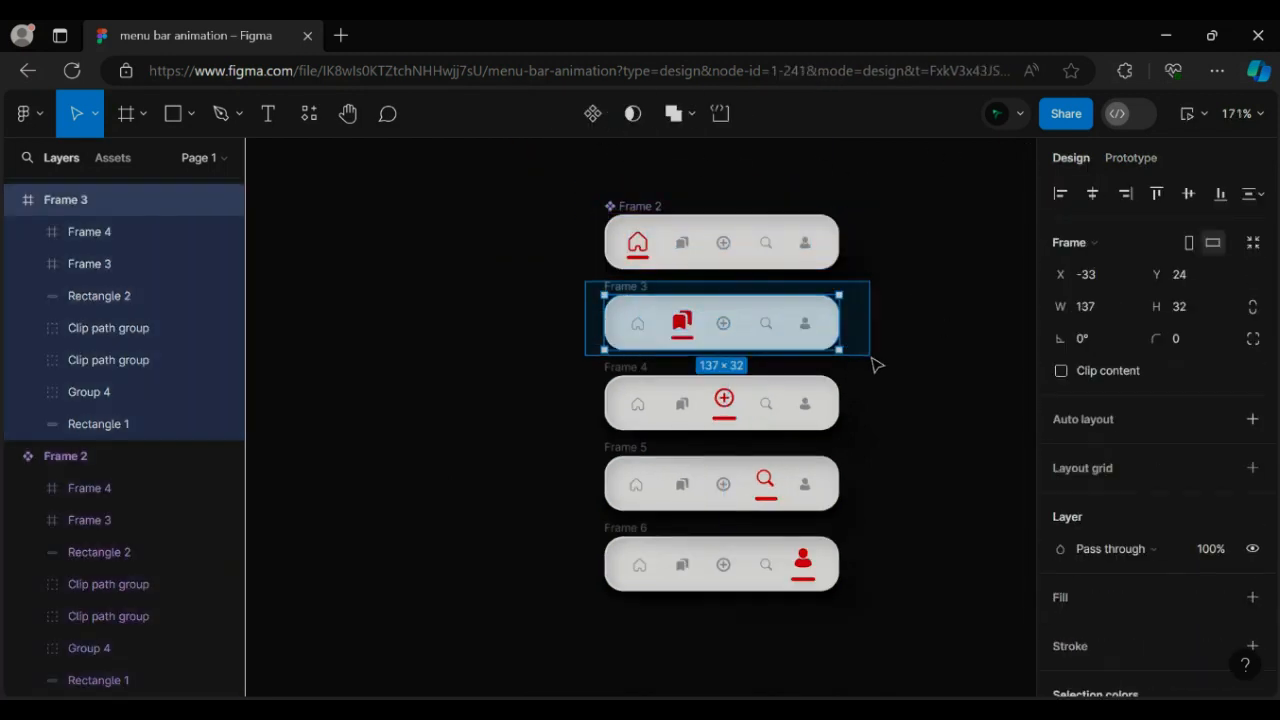
Center the Component 1 menu bar instance inside the white backdrop frame
{"action": "left_click", "coordinate": [720, 403]}
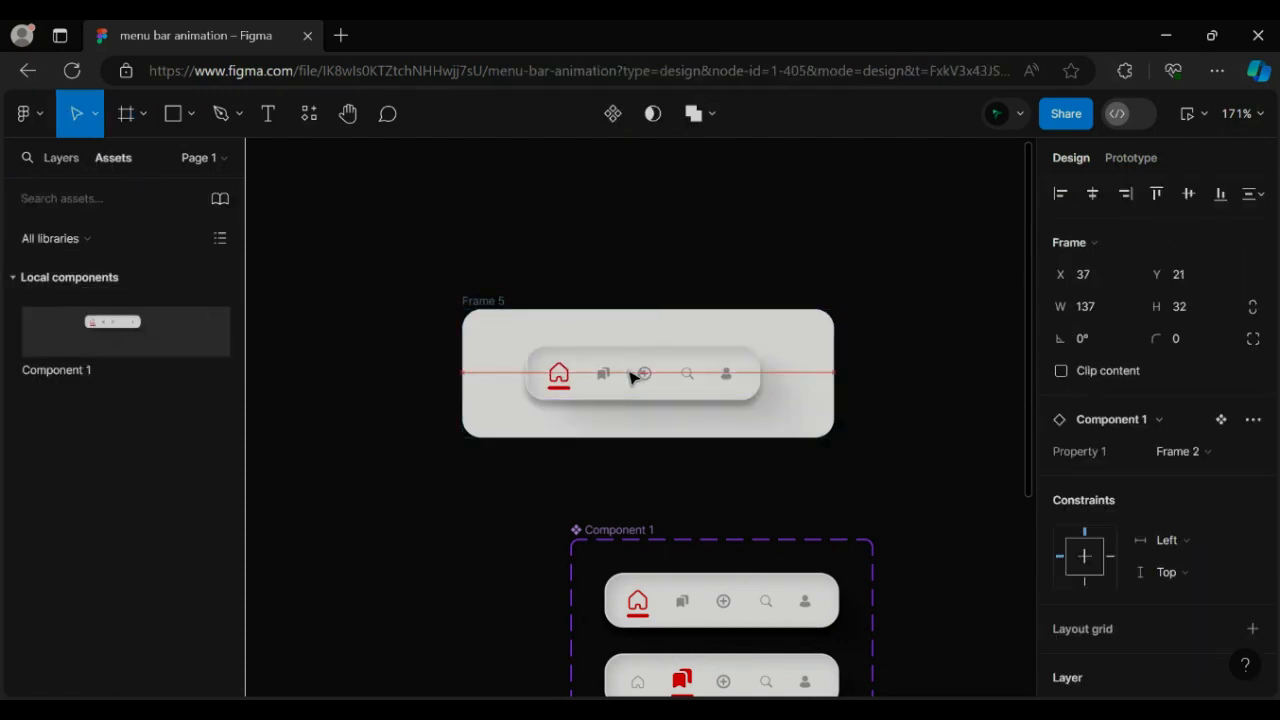
{"action": "left_click", "coordinate": [642, 374]}
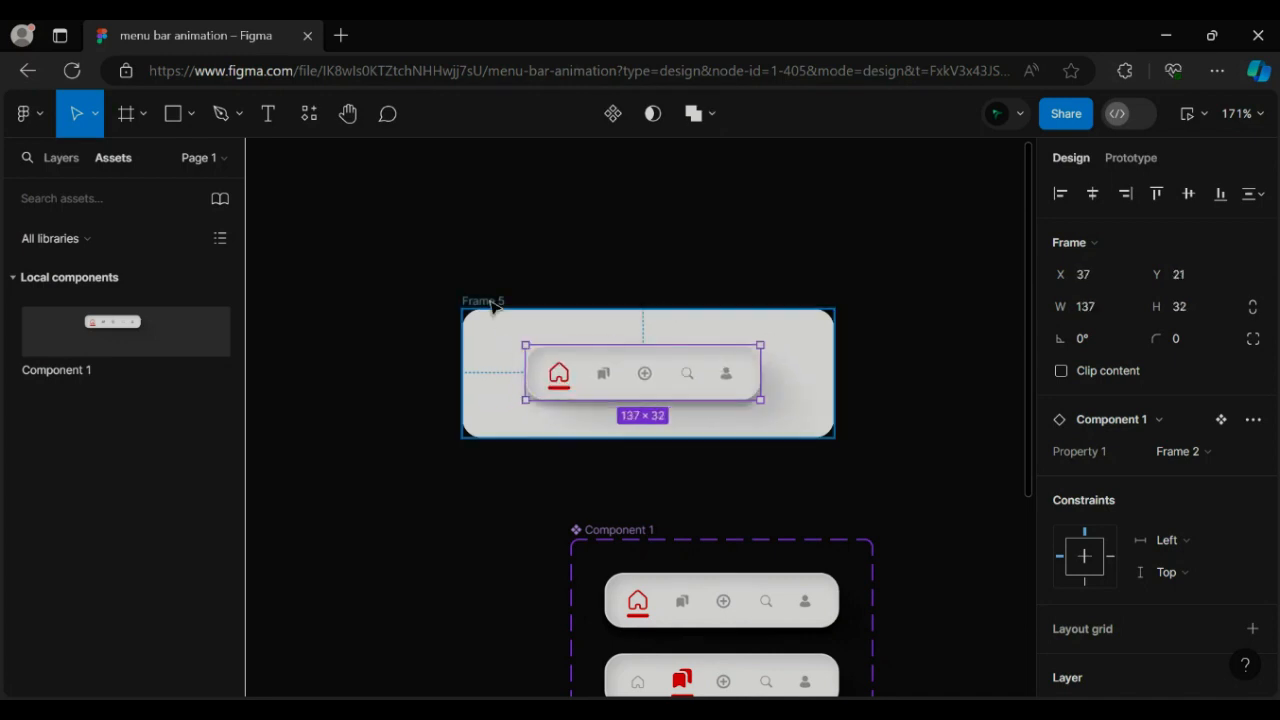
{"action": "left_click_drag", "start_coordinate": [648, 373], "coordinate": [648, 260]}
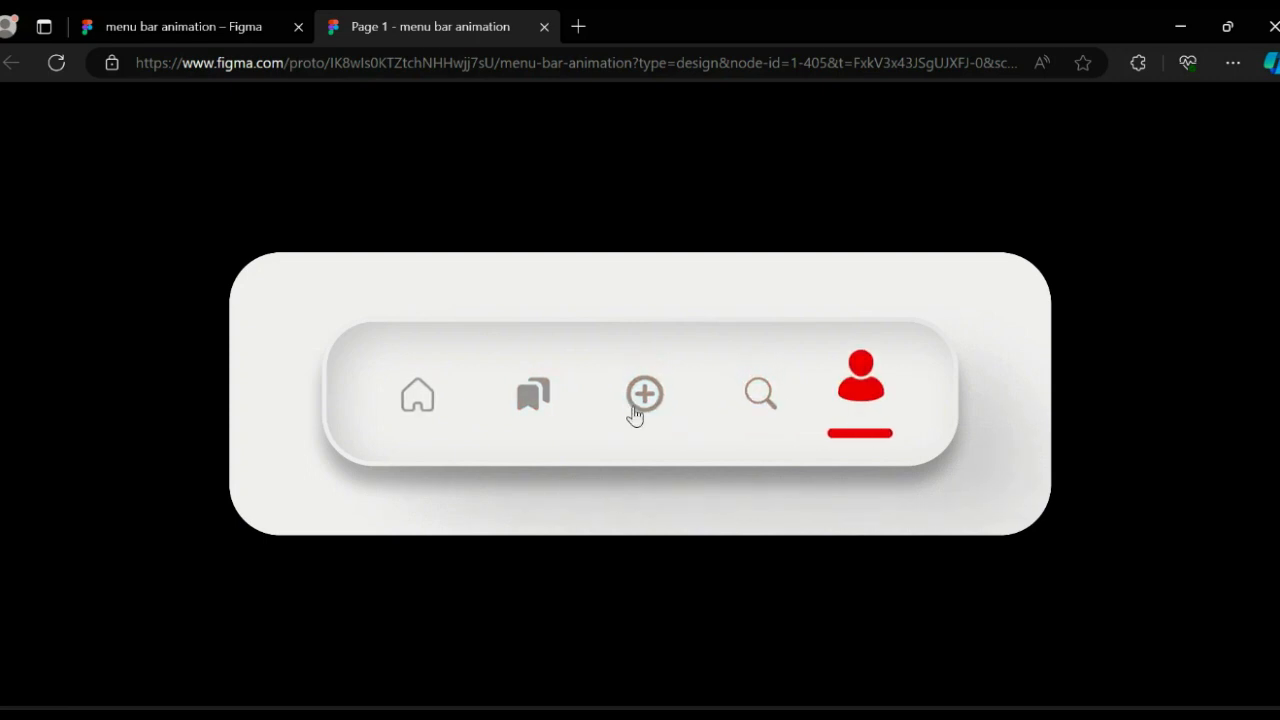
In the prototype preview, switch the active icon to plus, bookmark, then home, checking the red indicator slides
{"action": "left_click", "coordinate": [532, 396]}
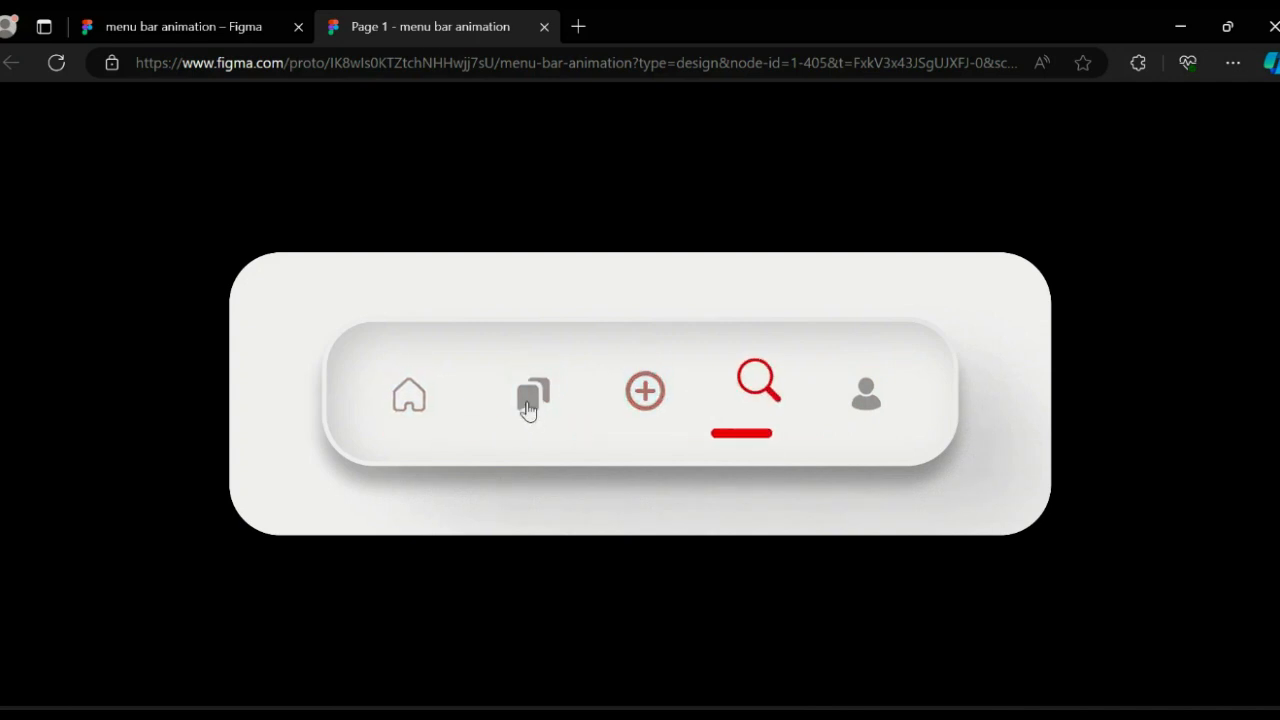
{"action": "left_click", "coordinate": [409, 394]}
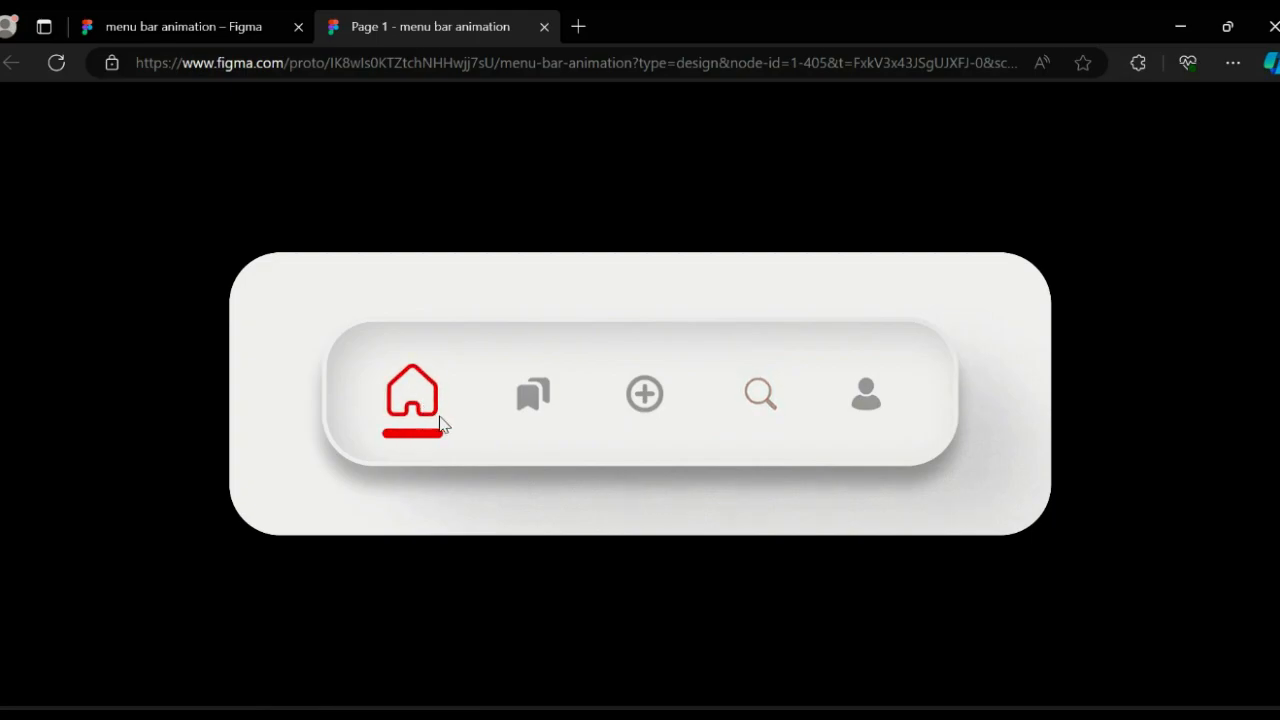
{"action": "left_click", "coordinate": [534, 395]}
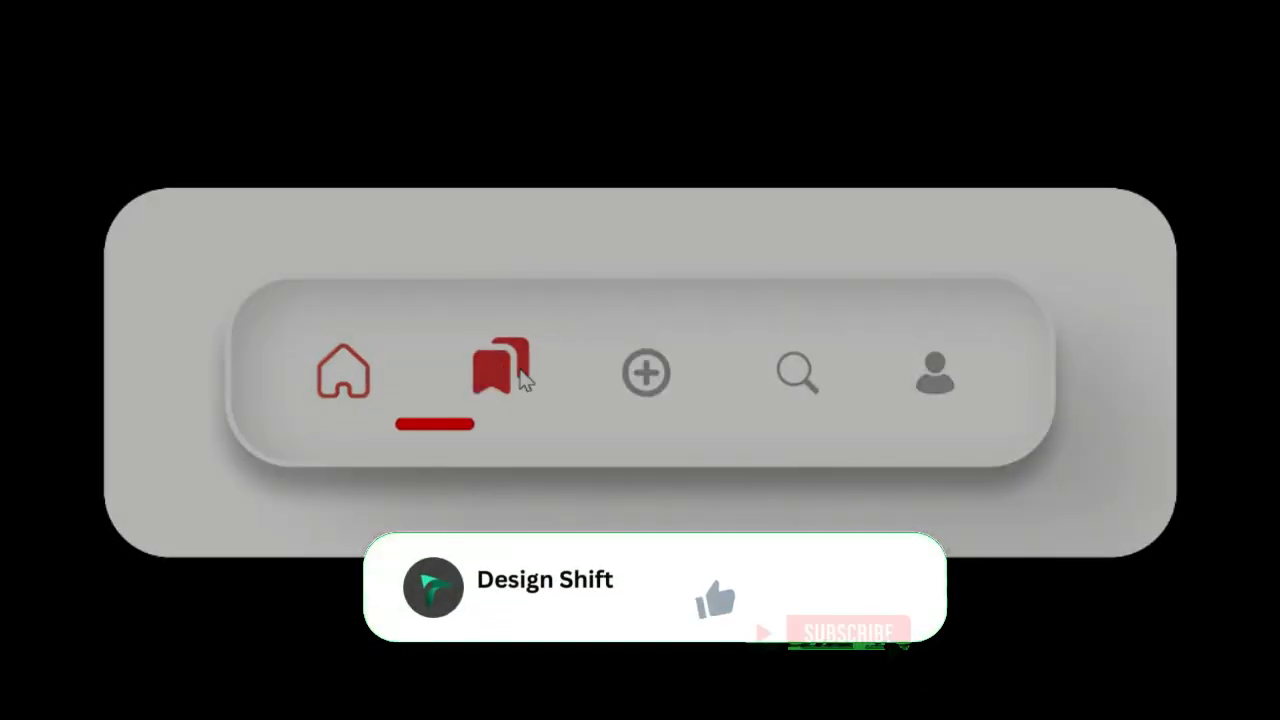